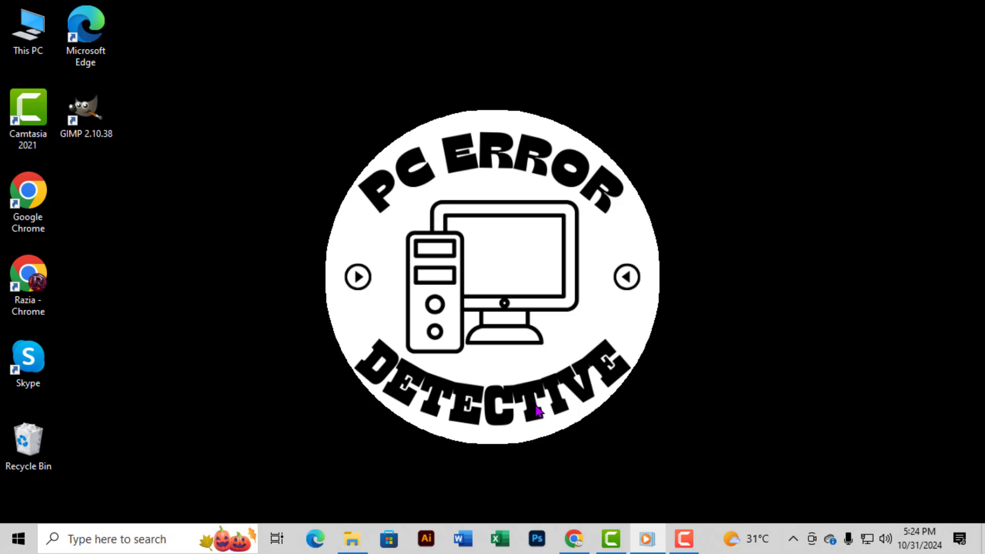
mouse_move(130, 455)
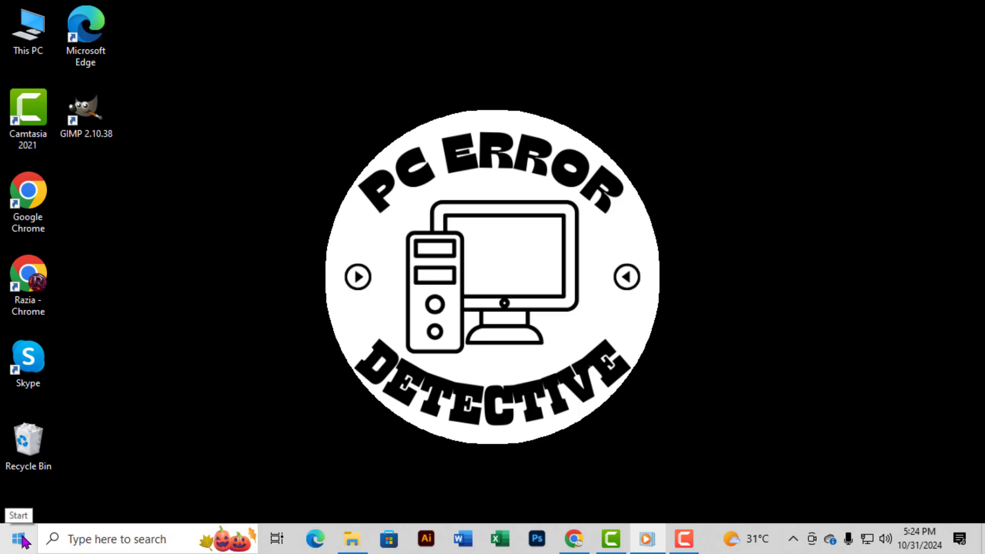
Launch Device Manager from the Start menu and expand the Display adapters category.
right_click(12, 538)
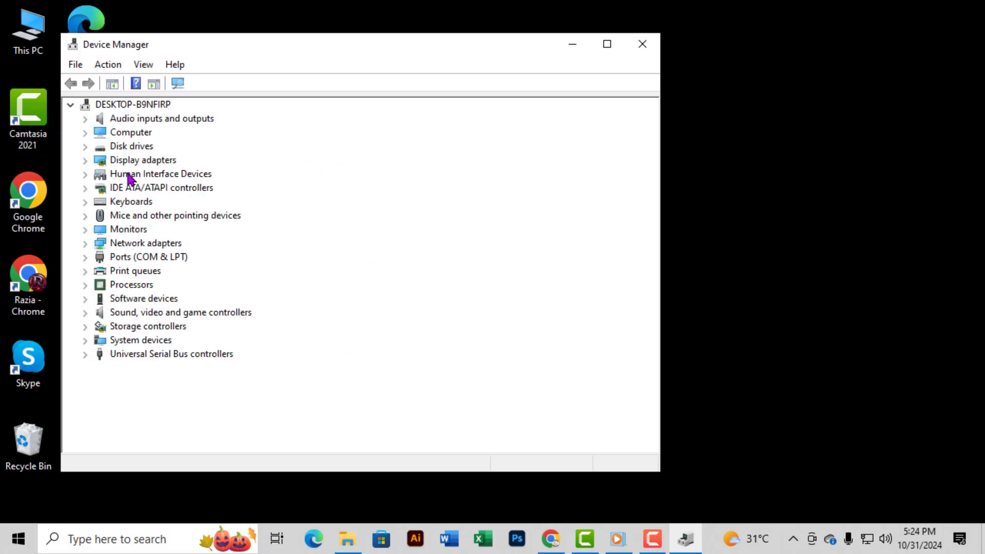
left_click(143, 160)
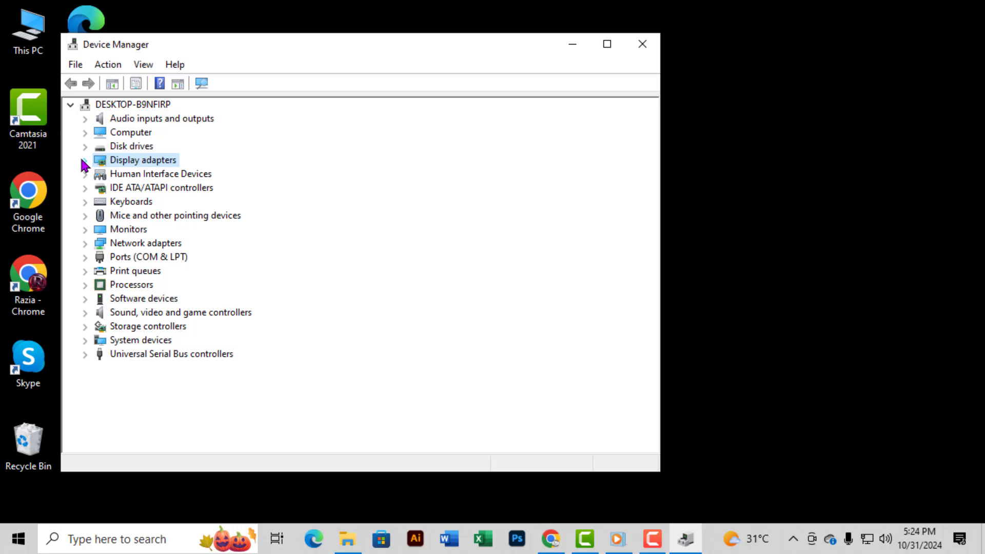
left_click(85, 160)
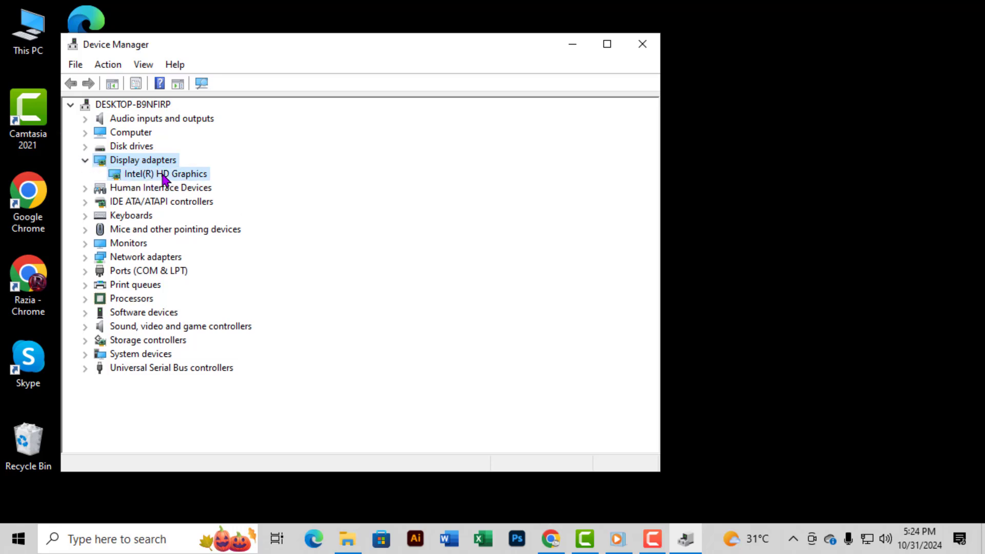
Bring up the Properties window for the Intel(R) HD Graphics adapter.
left_click(167, 174)
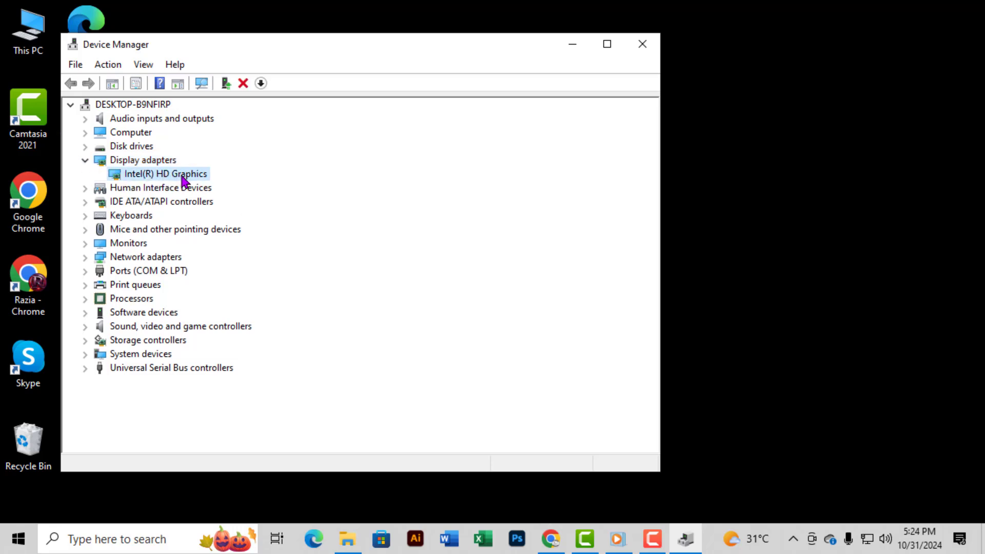
right_click(168, 173)
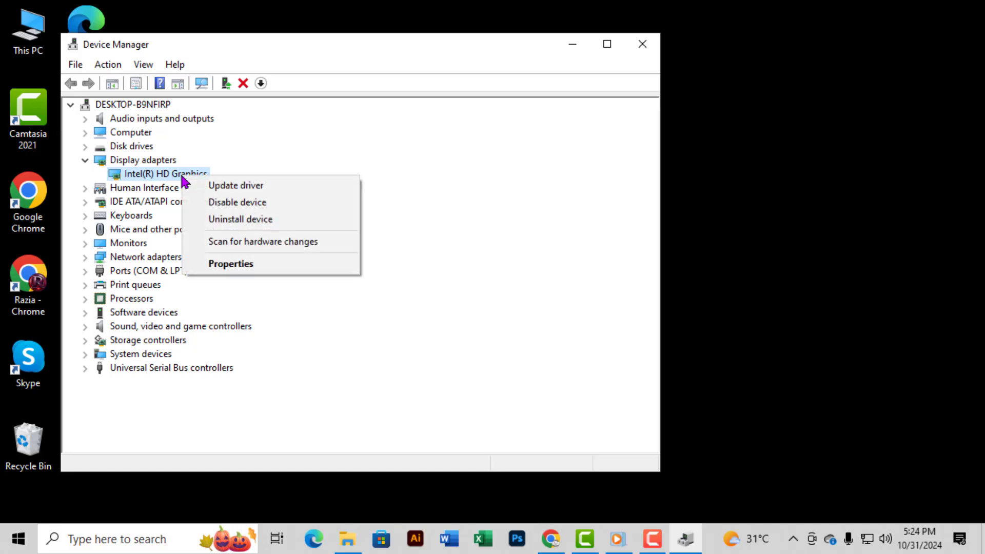
mouse_move(231, 264)
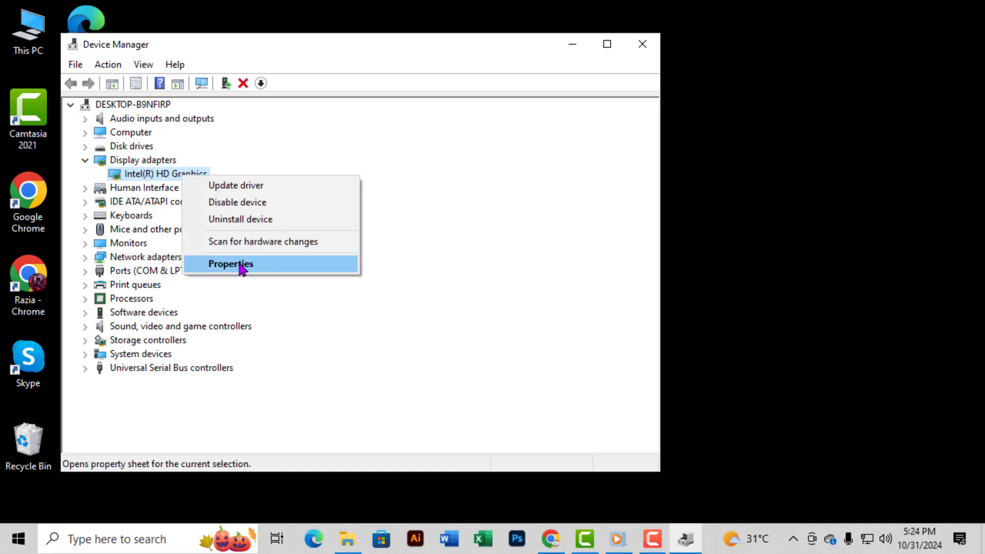
left_click(231, 264)
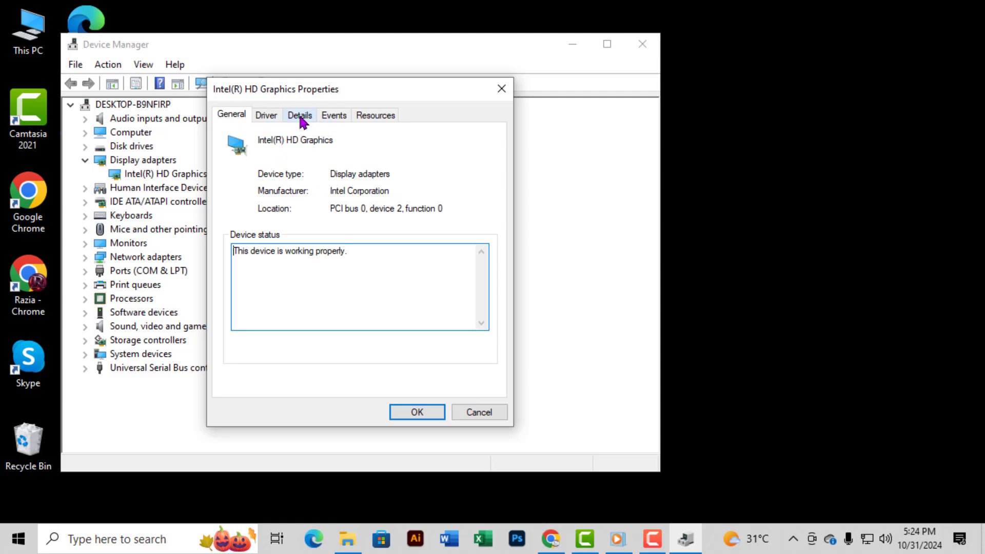
Show the Hardware Ids (PCI\VEN_8086&DEV_0152) on the Details page of the properties.
left_click(299, 115)
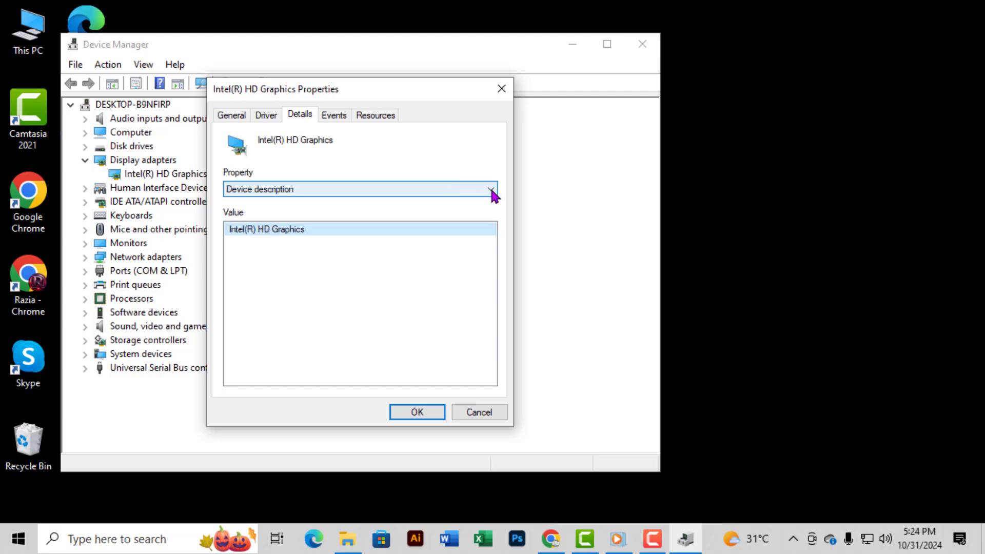
left_click(491, 189)
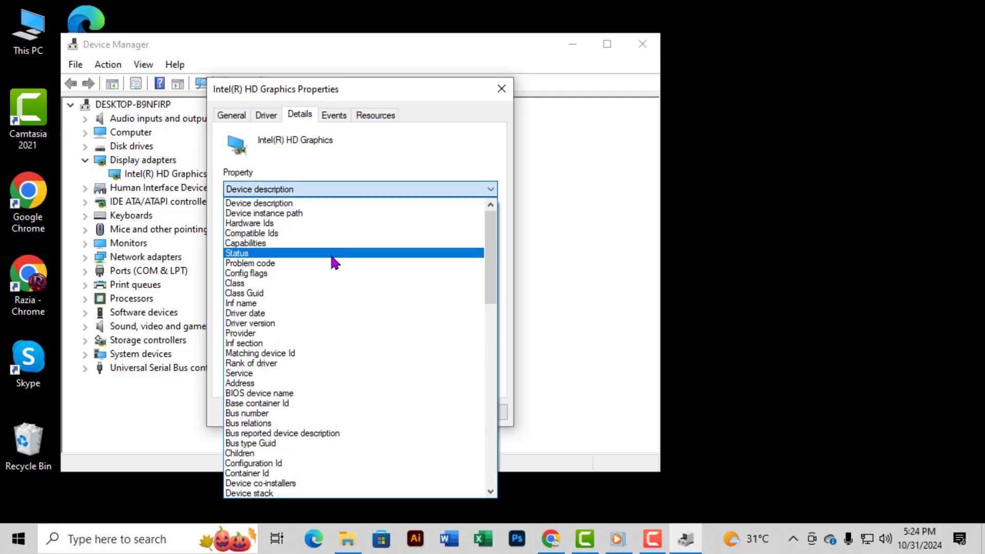
left_click(251, 222)
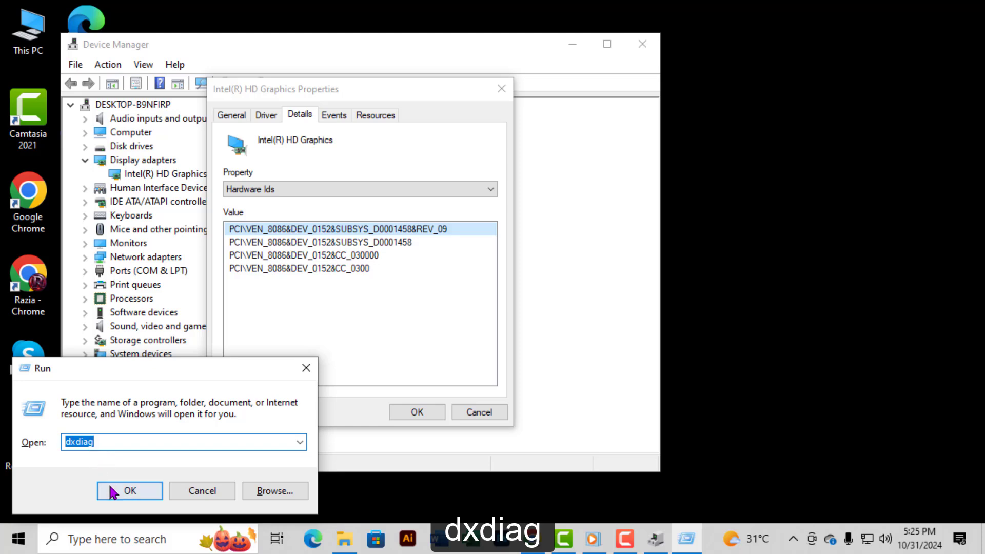
Submit the dxdiag command from the Run box.
left_click(129, 491)
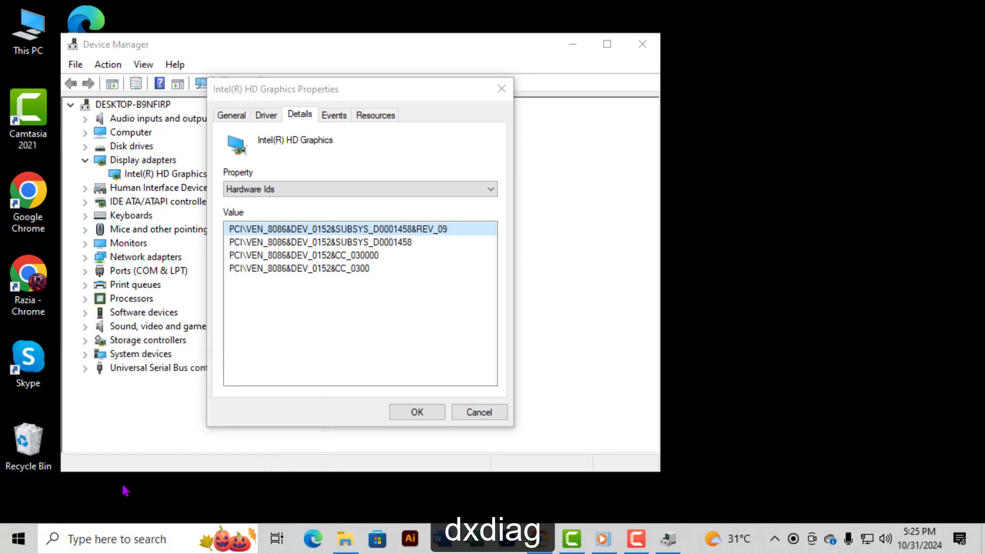
left_click(304, 255)
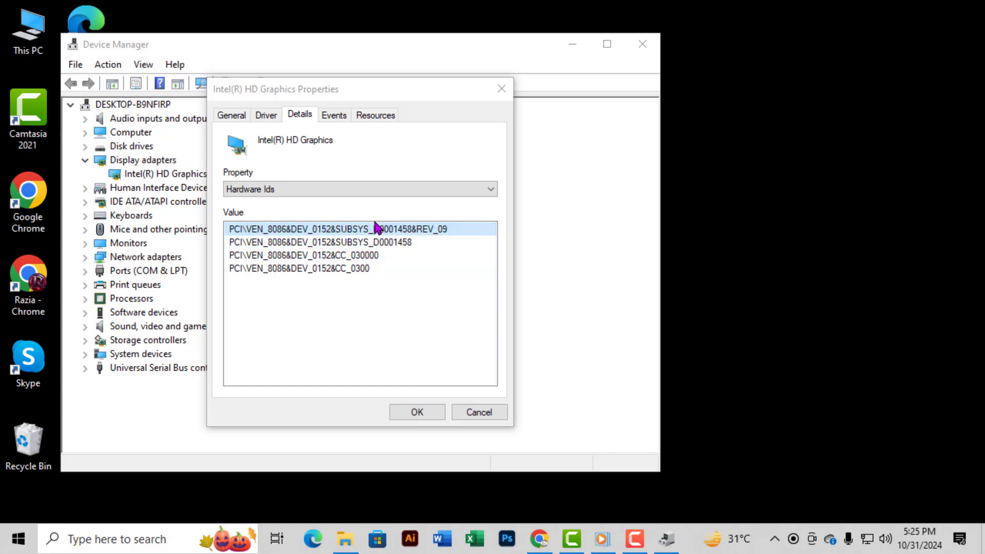
Show the Display page with Intel(R) HD Graphics details, 1792 MB memory and driver 10.18.10.4358.
left_click(667, 539)
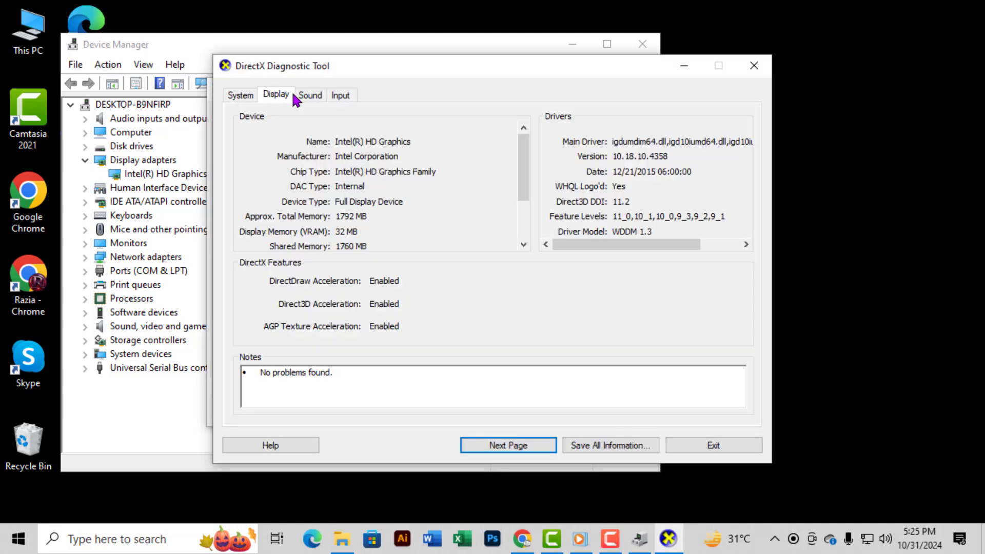
mouse_move(372, 150)
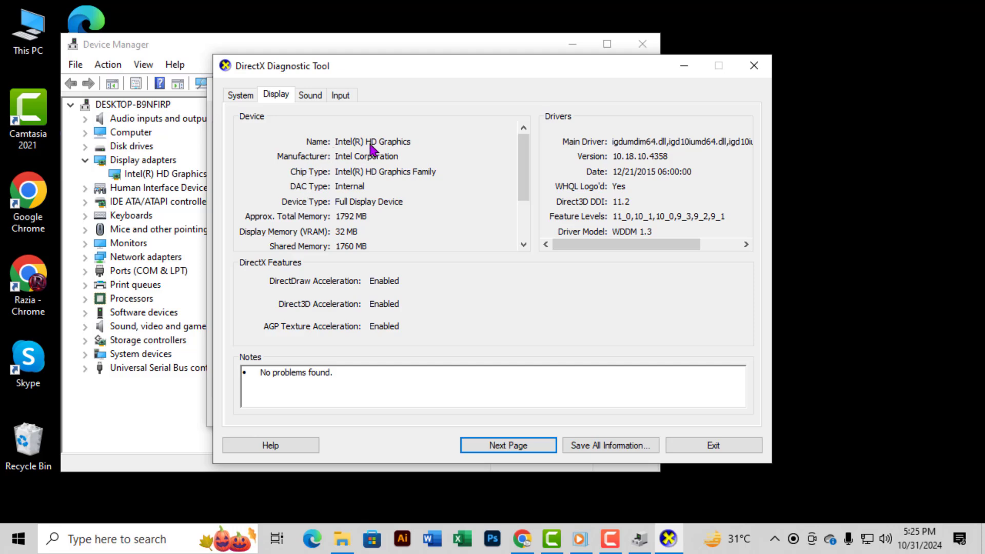
mouse_move(666, 146)
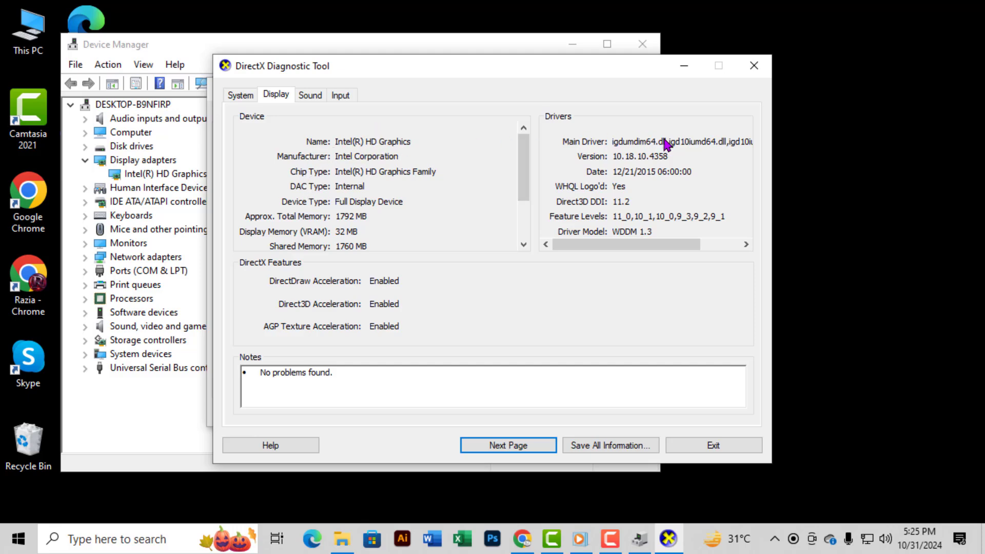